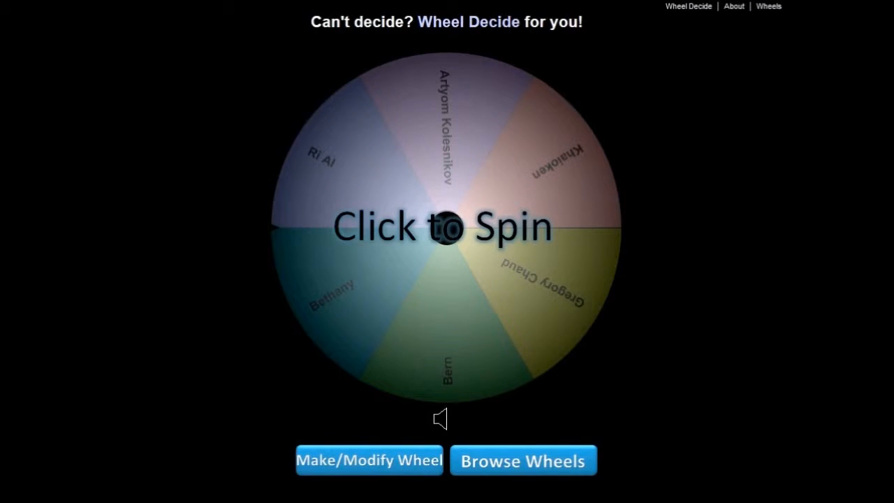
Review the wheel's list of six names before the draw
{"action": "left_click", "coordinate": [442, 230]}
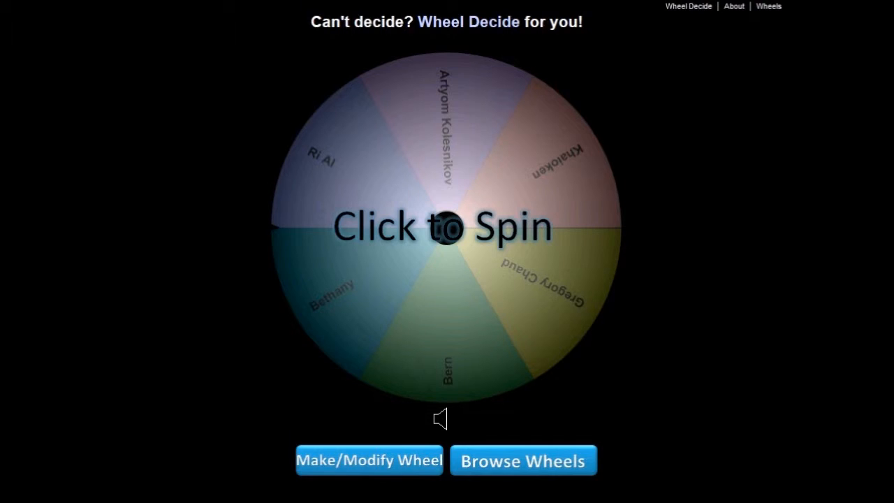
{"action": "left_click", "coordinate": [368, 459]}
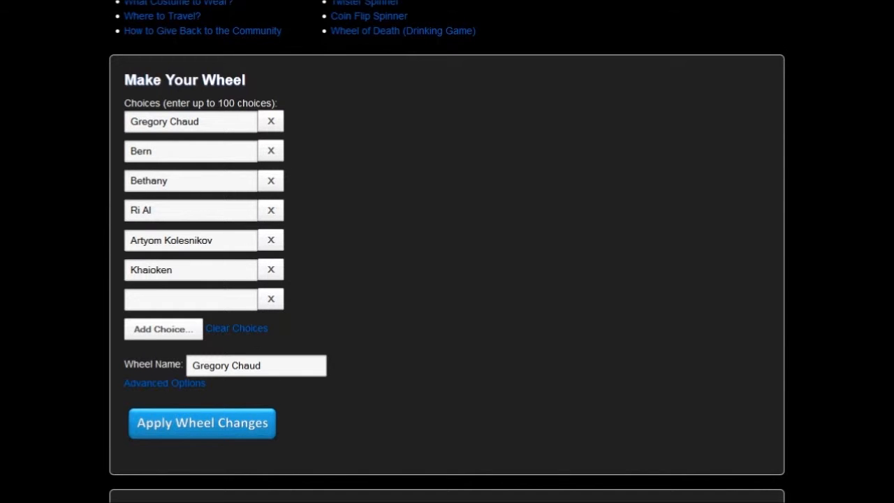
{"action": "scroll", "scroll_direction": "up", "scroll_amount": 3}
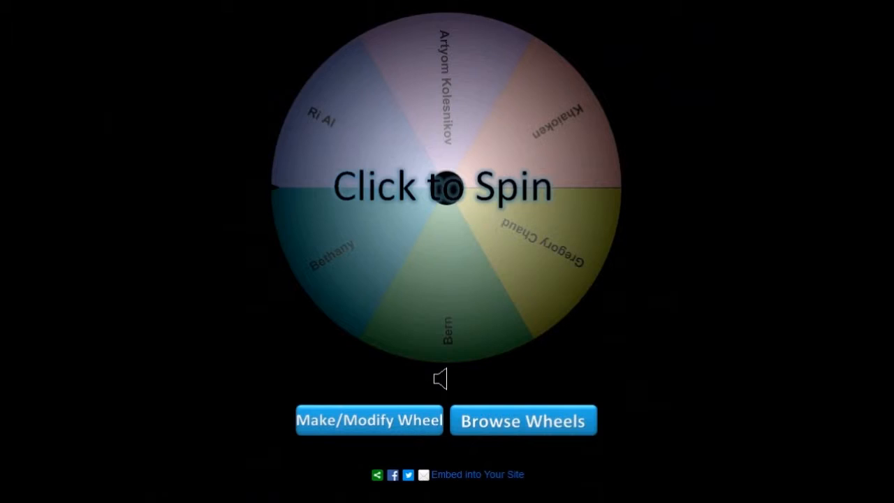
Spin the six-name wheel until it stops and announces Bern as the winner
{"action": "left_click", "coordinate": [445, 187]}
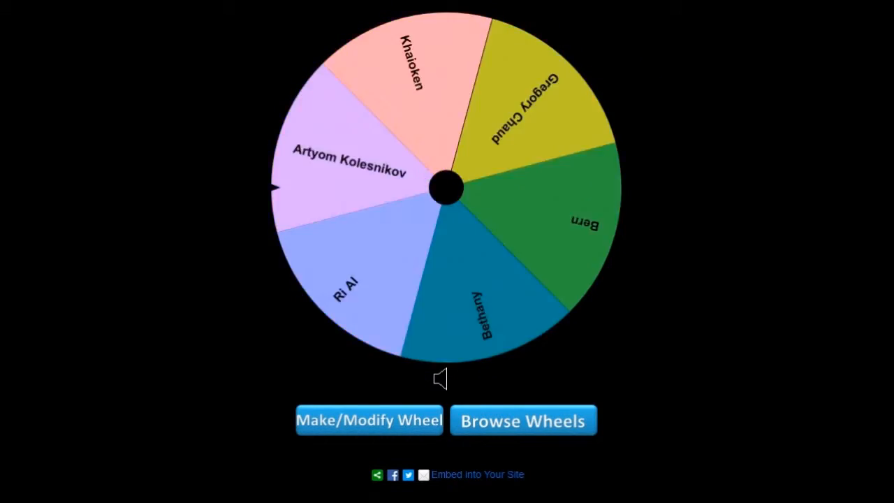
{"action": "left_click", "coordinate": [444, 187]}
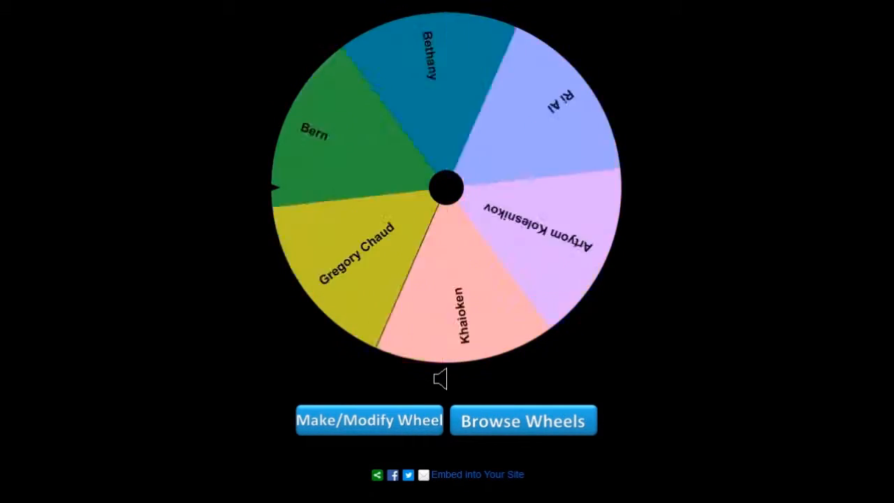
{"action": "left_click", "coordinate": [445, 188]}
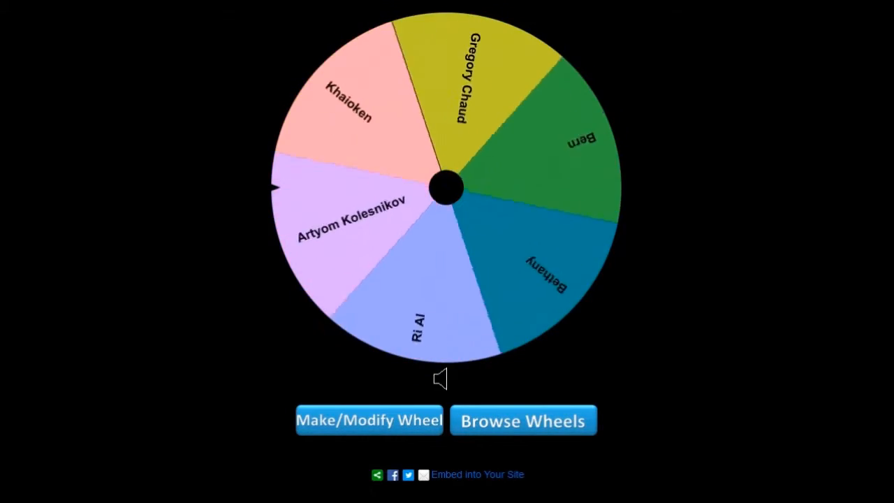
{"action": "left_click", "coordinate": [446, 187]}
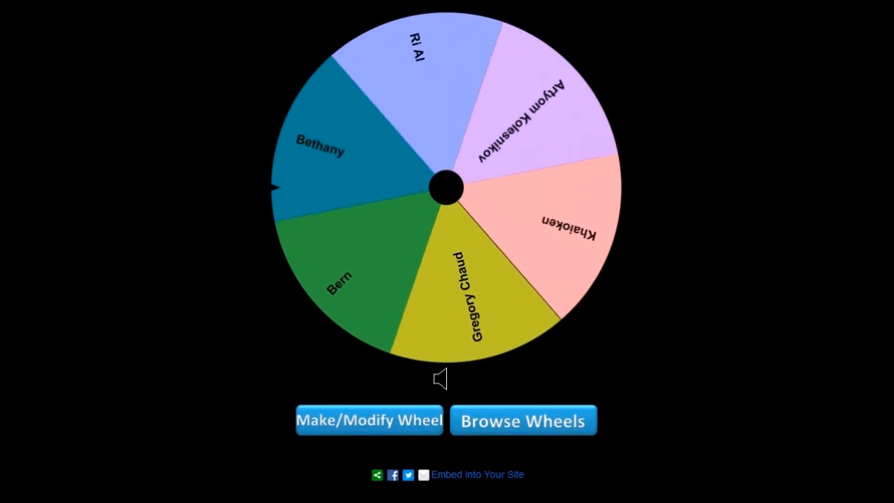
{"action": "left_click", "coordinate": [445, 187]}
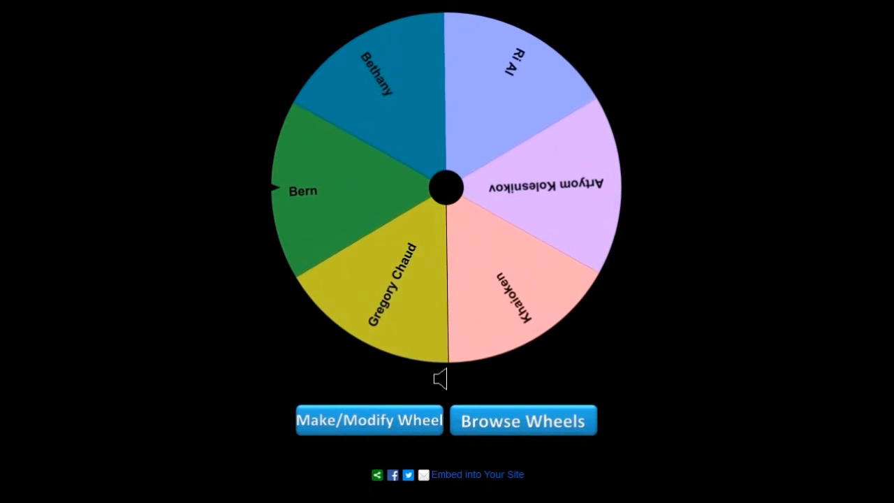
{"action": "left_click", "coordinate": [446, 187]}
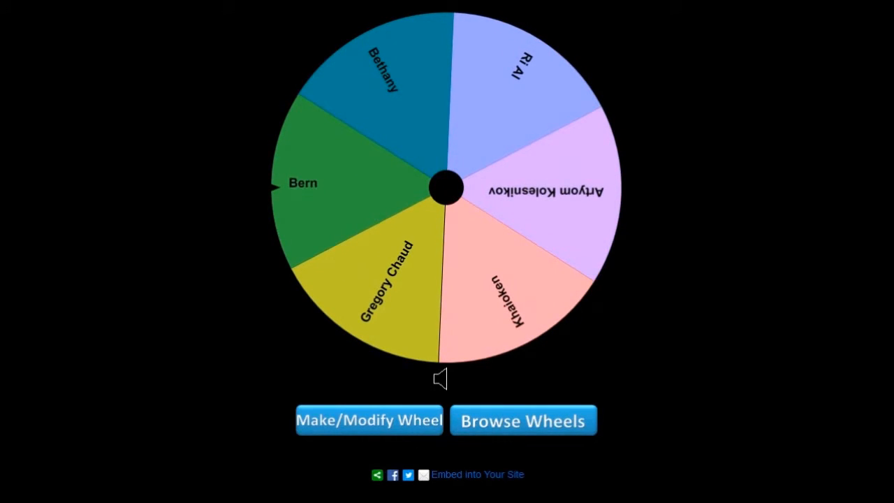
{"action": "left_click", "coordinate": [446, 187]}
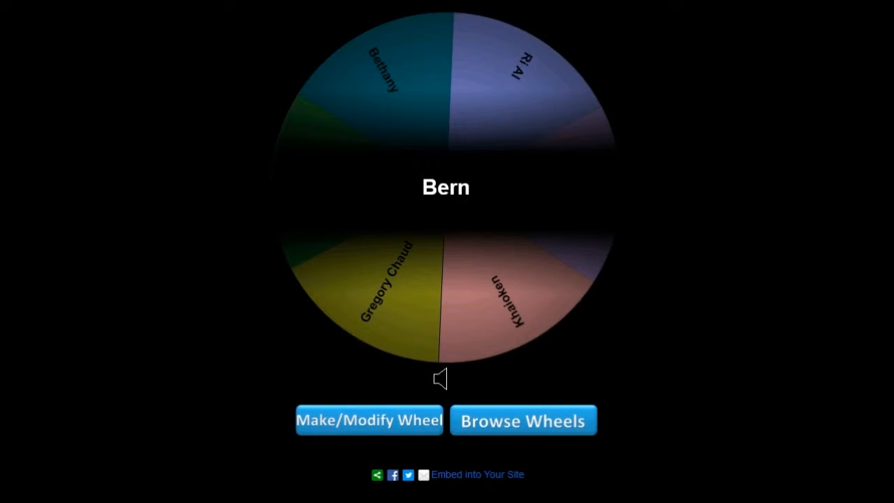